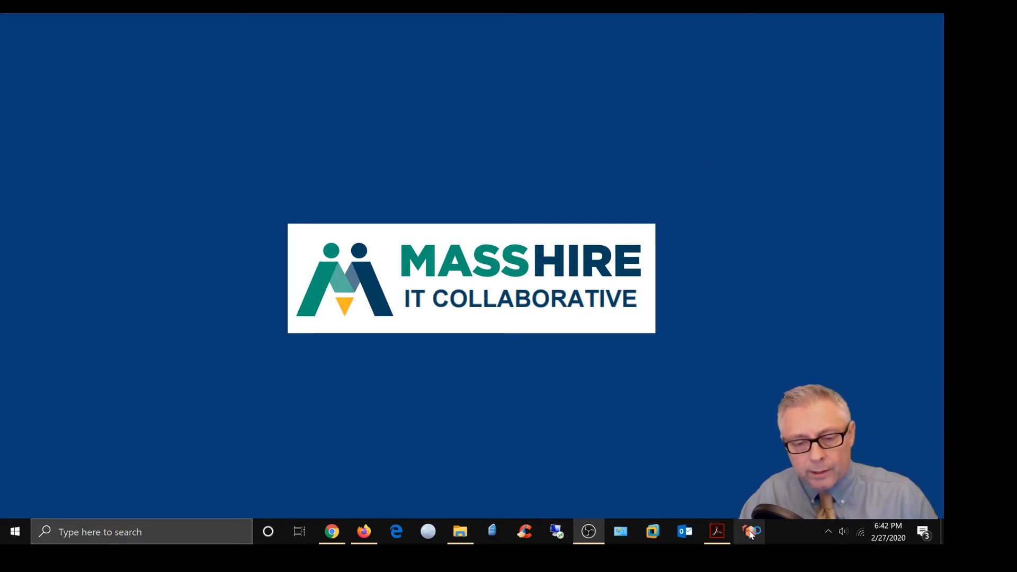
left_click(749, 532)
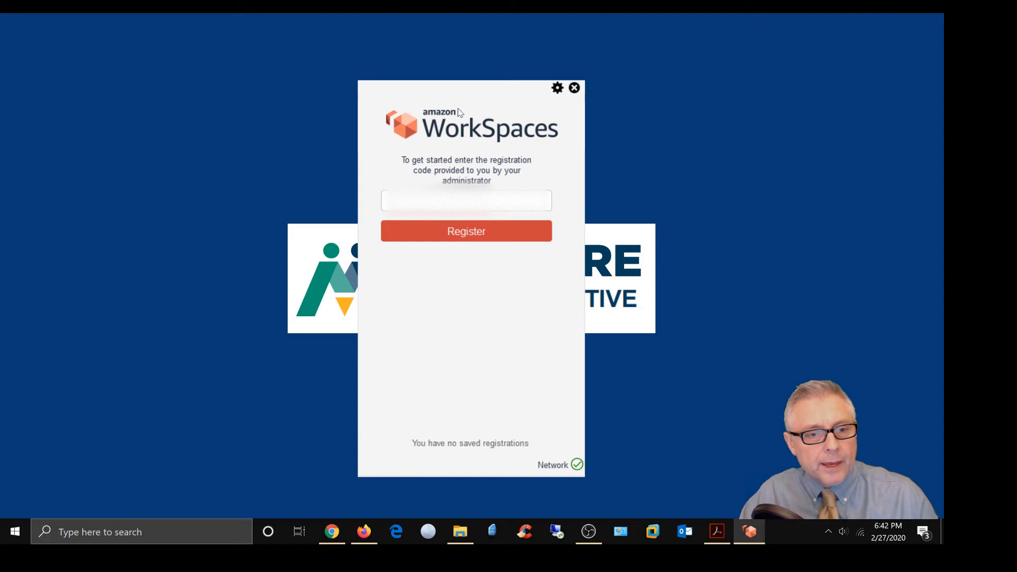
mouse_move(561, 228)
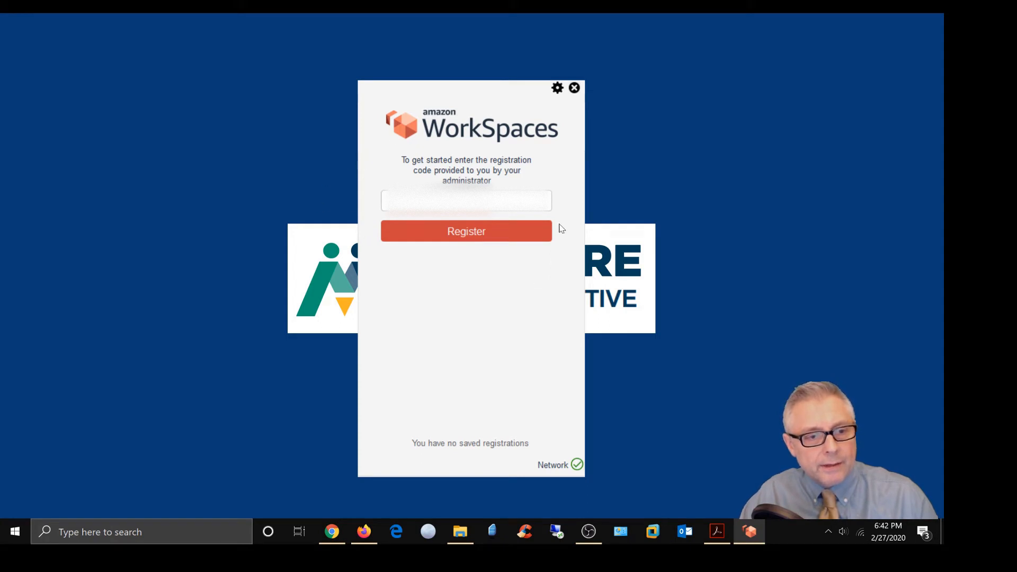
mouse_move(417, 170)
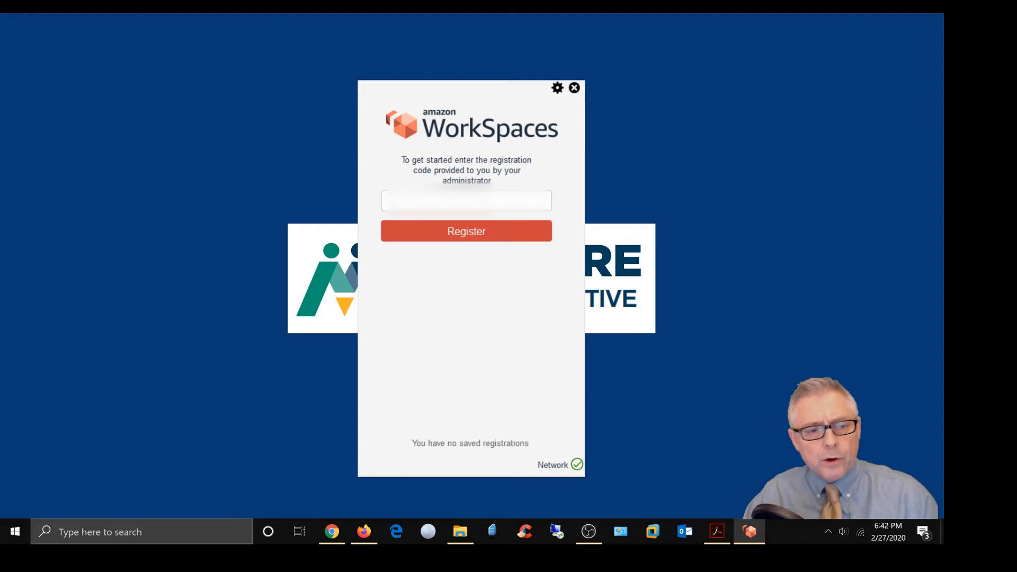
mouse_move(557, 162)
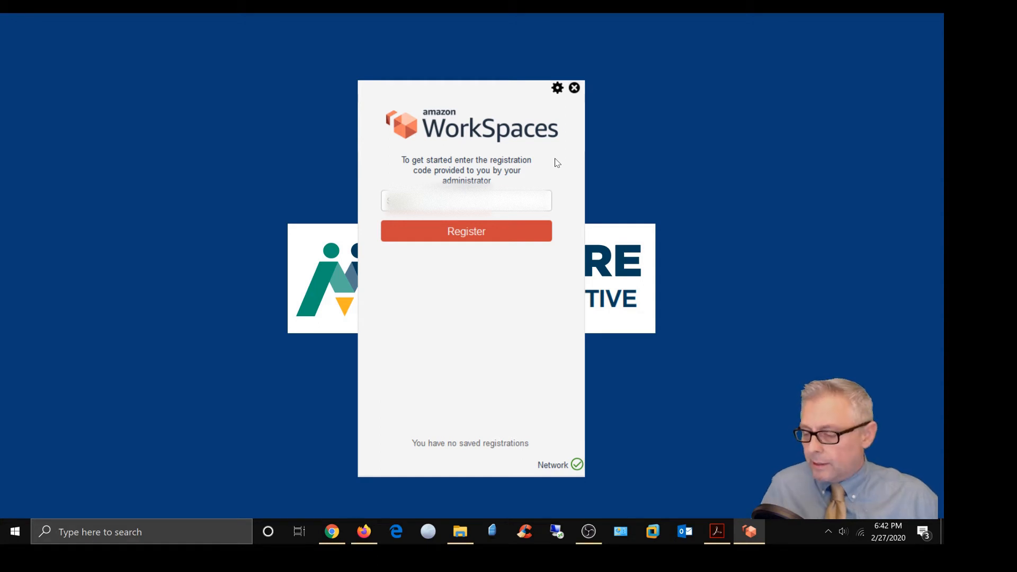
- Submit the administrator's registration code to register the WorkSpaces client
left_click(466, 231)
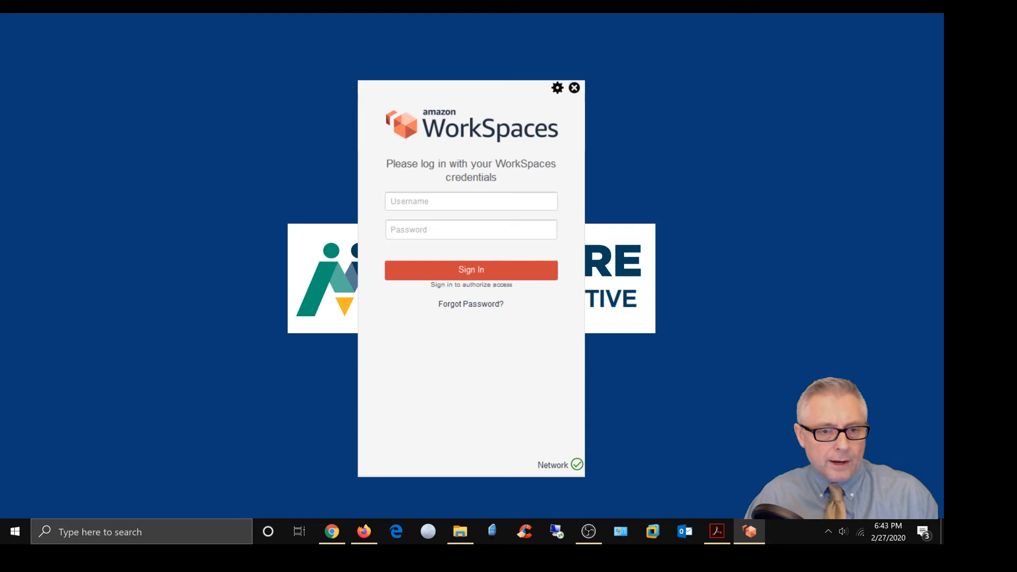
left_click(471, 202)
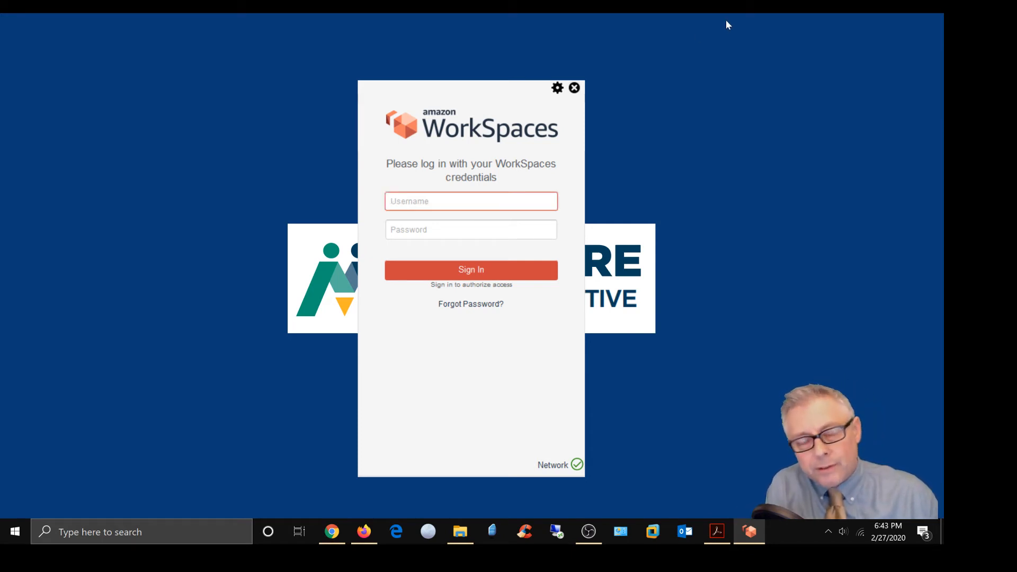
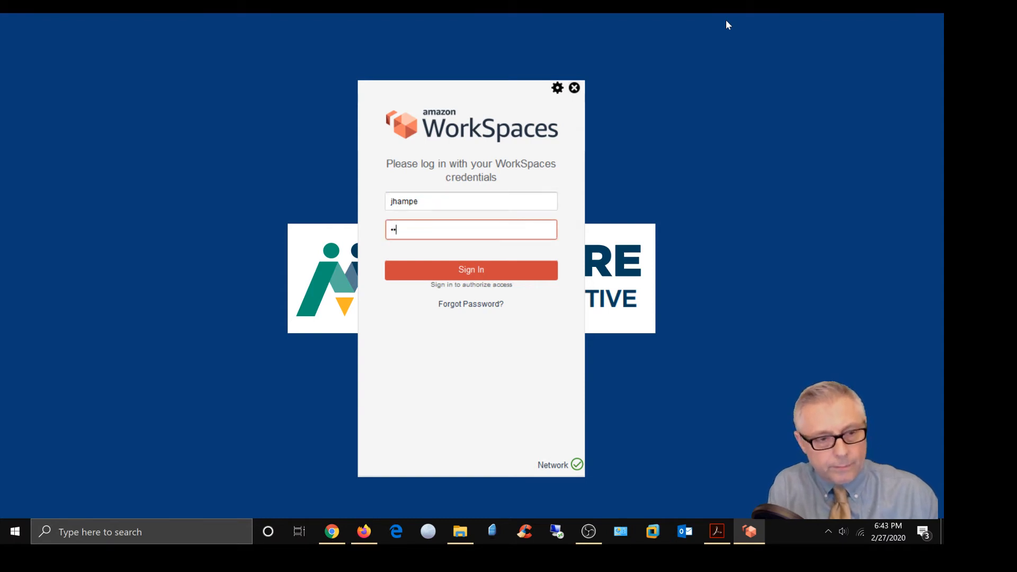
type("password")
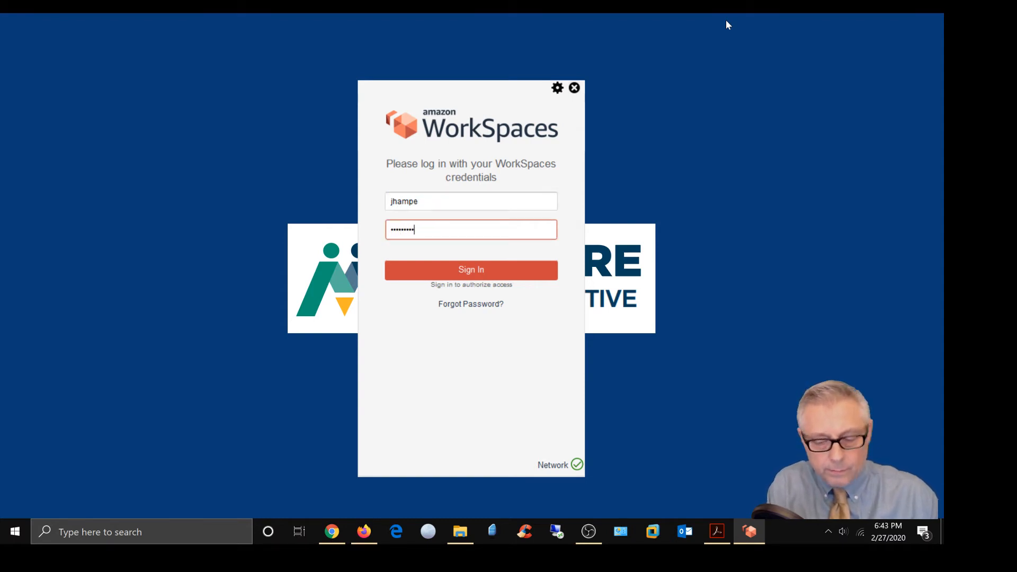
left_click(471, 269)
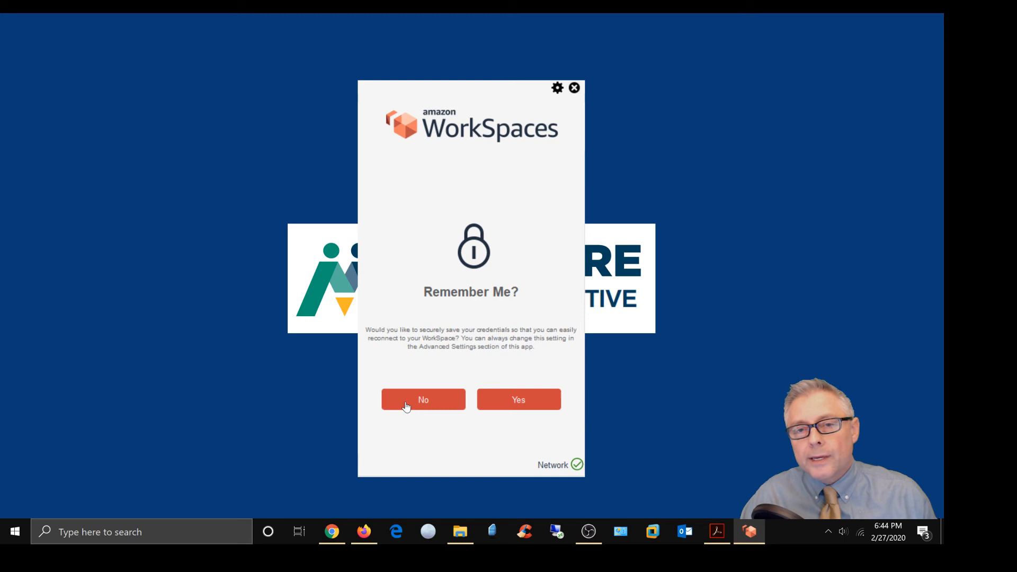
- Decline remembering credentials, then relaunch WorkSpaces from the taskbar
left_click(422, 400)
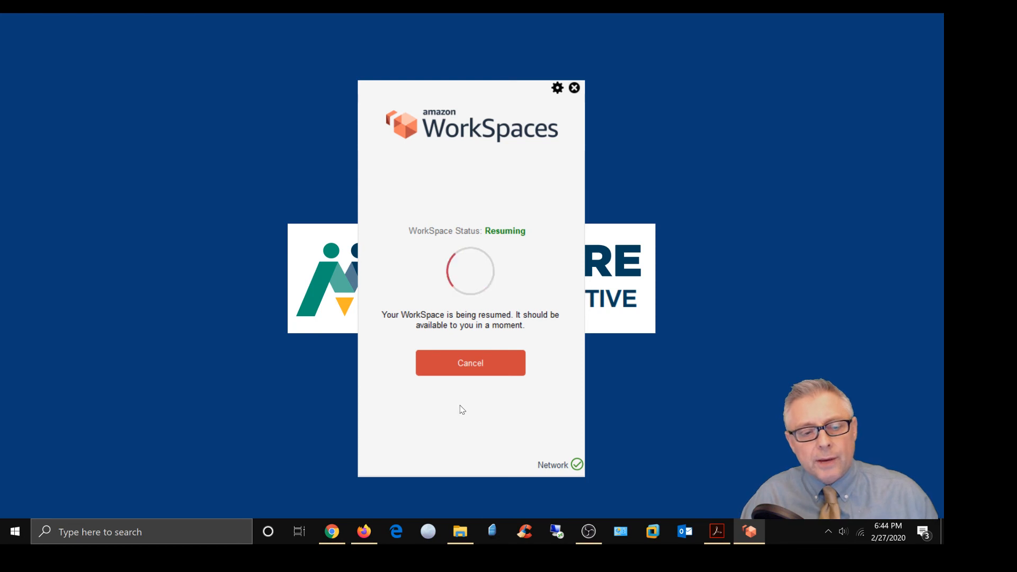
mouse_move(471, 396)
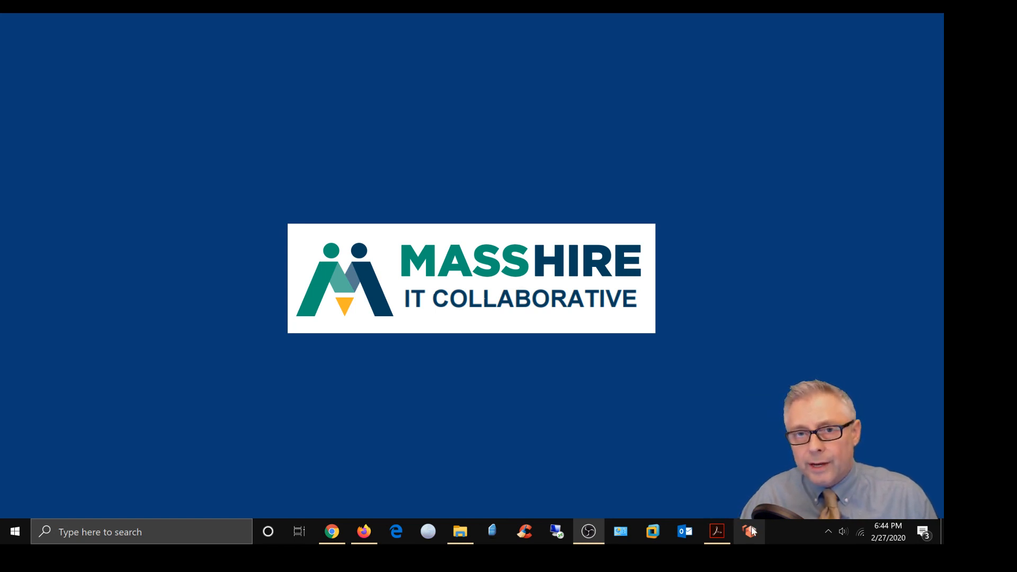
left_click(749, 531)
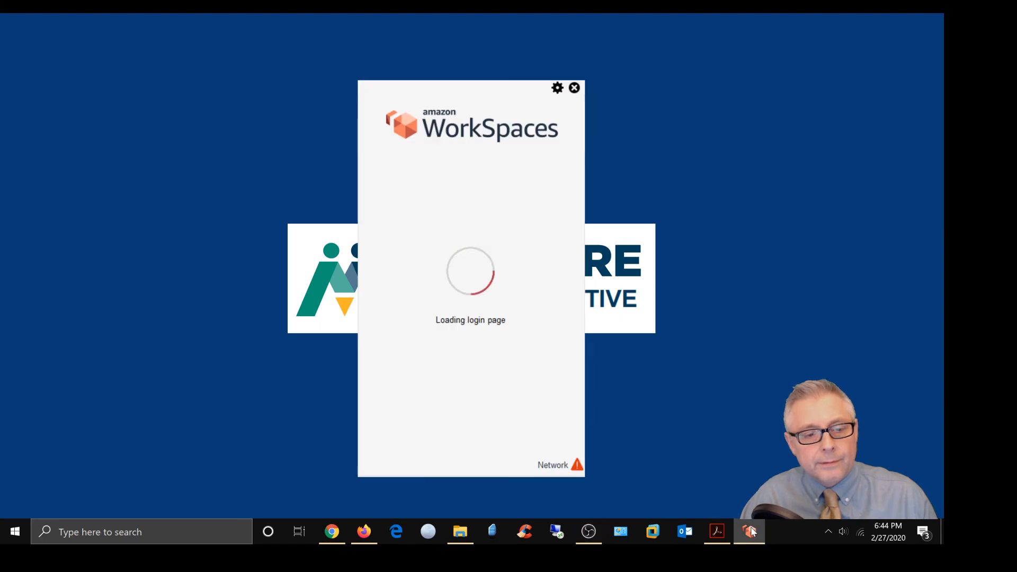